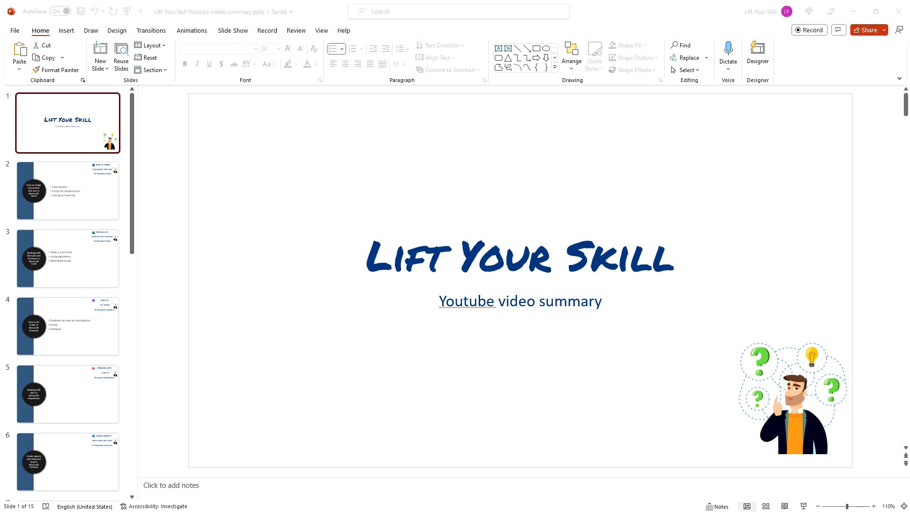
mouse_move(310, 104)
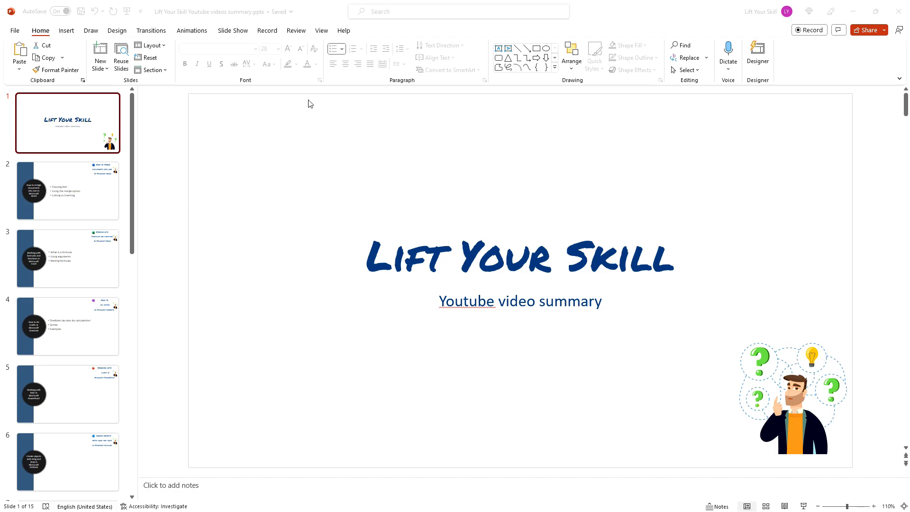
Toggle between Normal and Outline View, settling on the outline beside slide 4
click(321, 31)
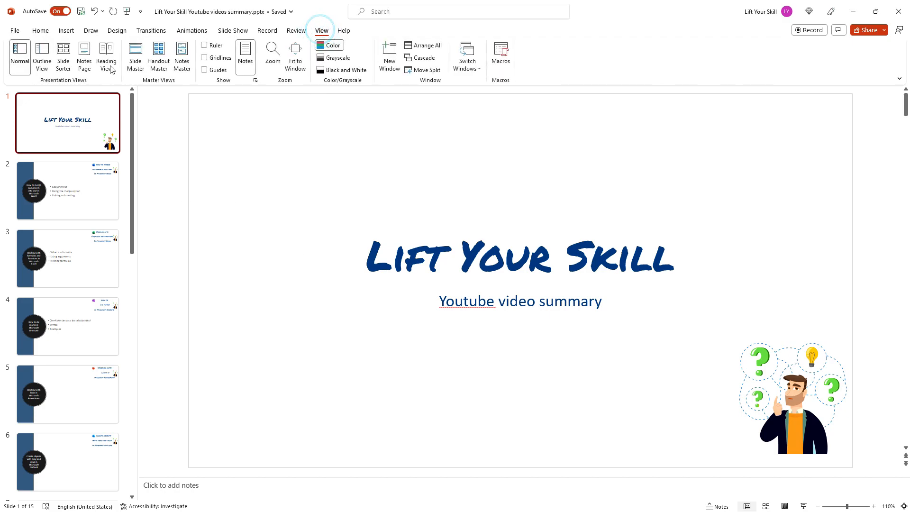
click(41, 55)
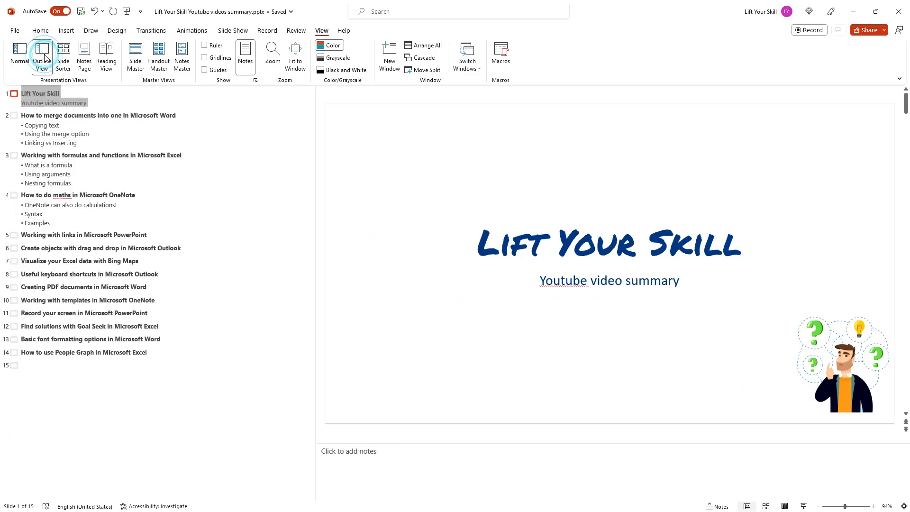
click(19, 55)
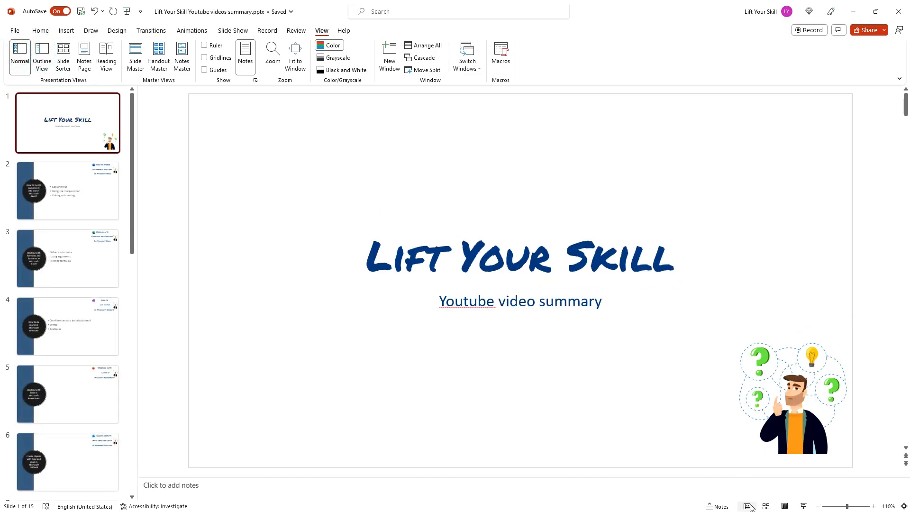
click(41, 57)
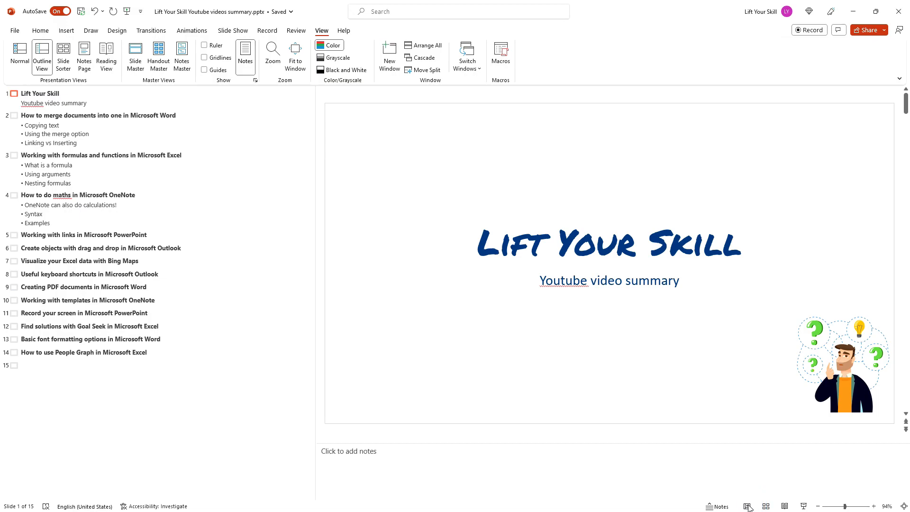
mouse_move(749, 507)
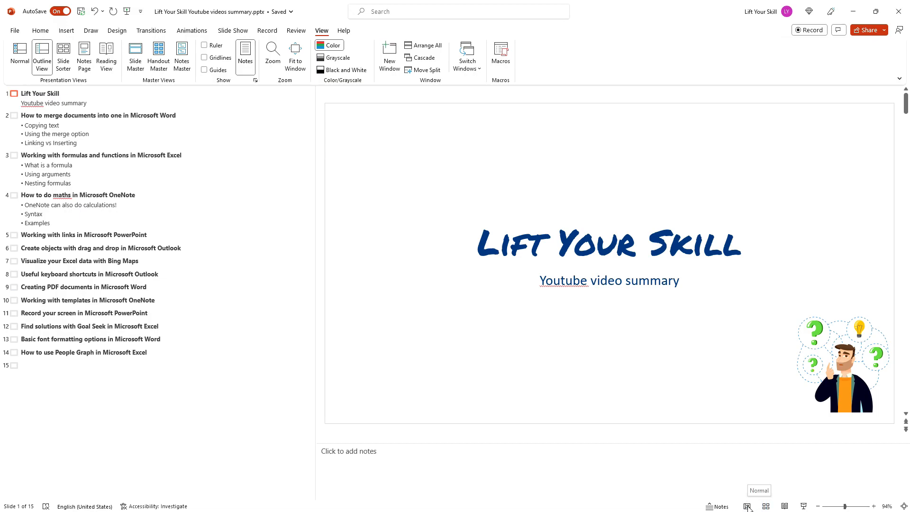
click(19, 55)
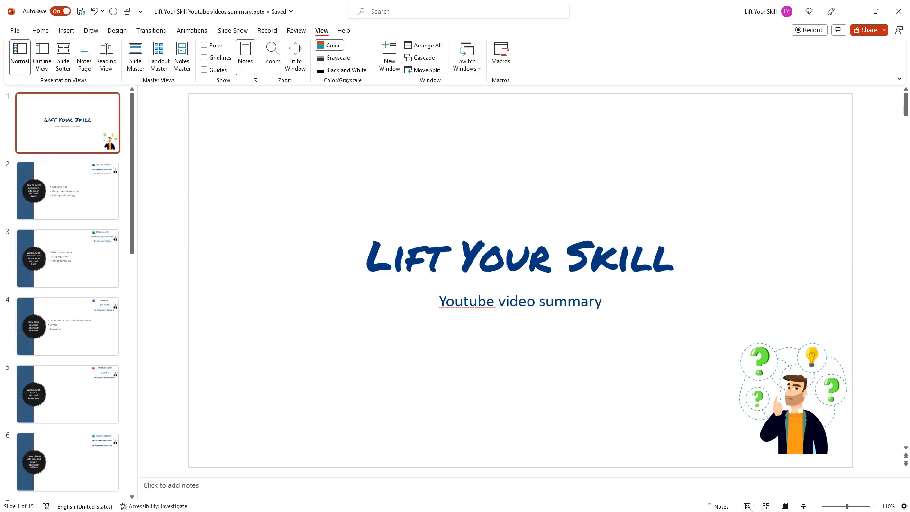
mouse_move(748, 507)
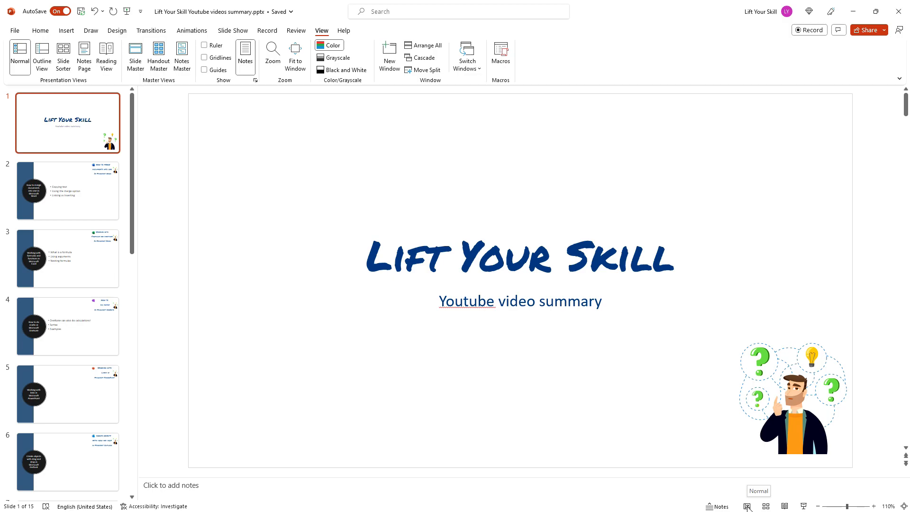
click(41, 57)
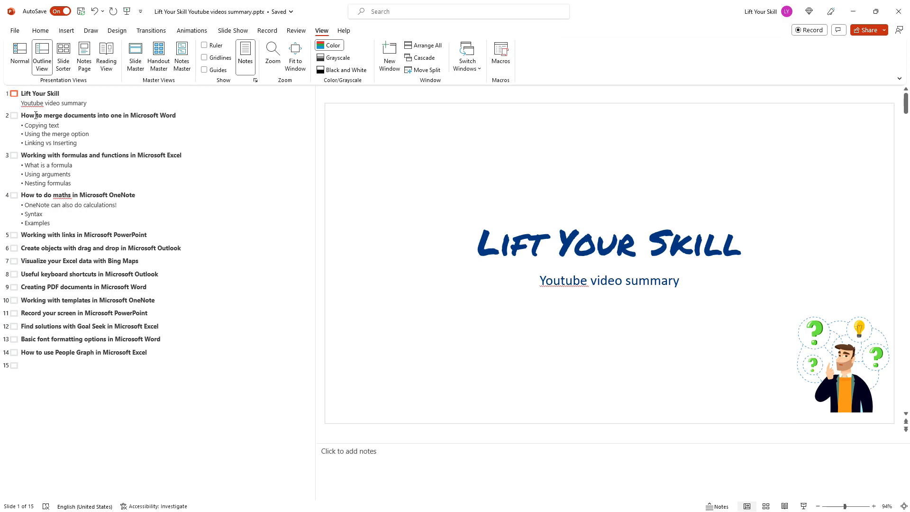
mouse_move(73, 158)
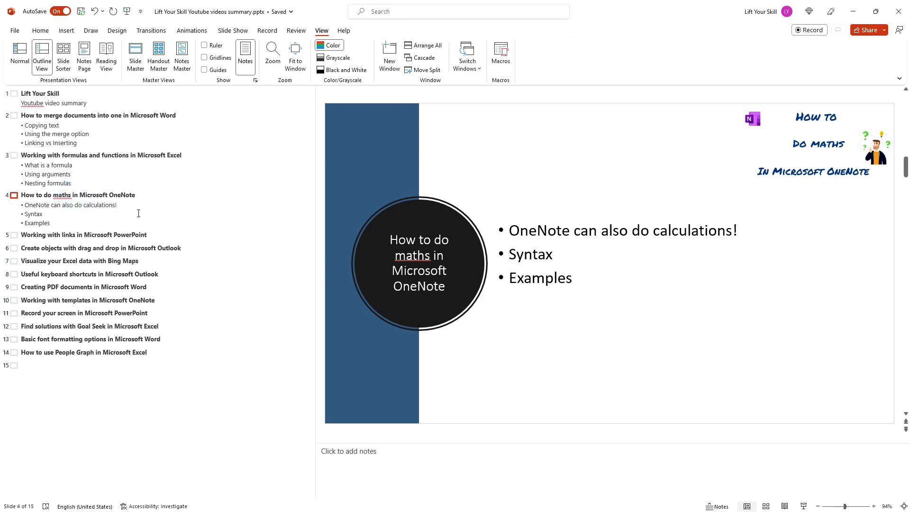
mouse_move(155, 230)
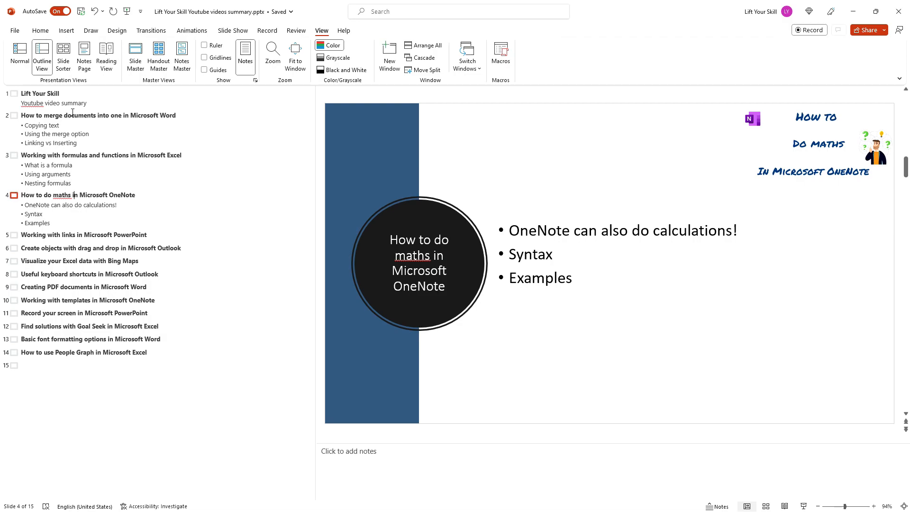
click(40, 31)
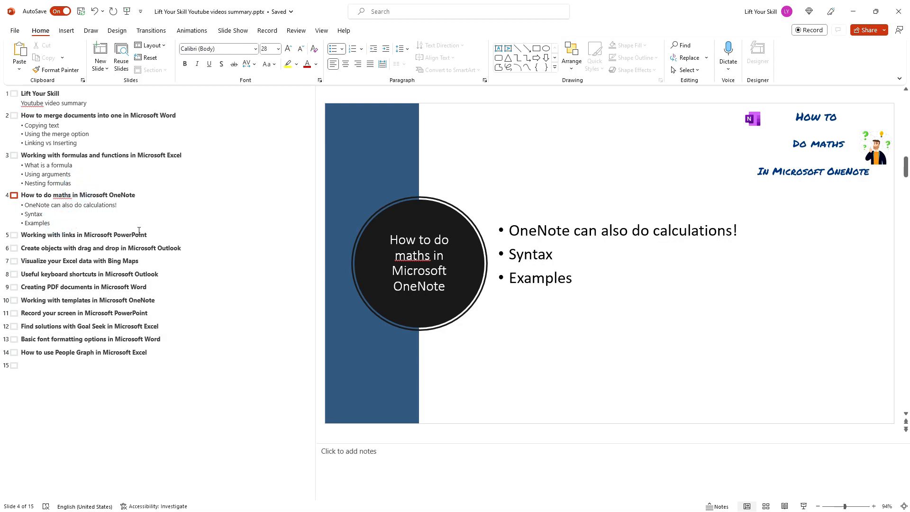
Add 'of formulas' to slide 4's Examples bullet, remove it, then move to slide 3
text(of)
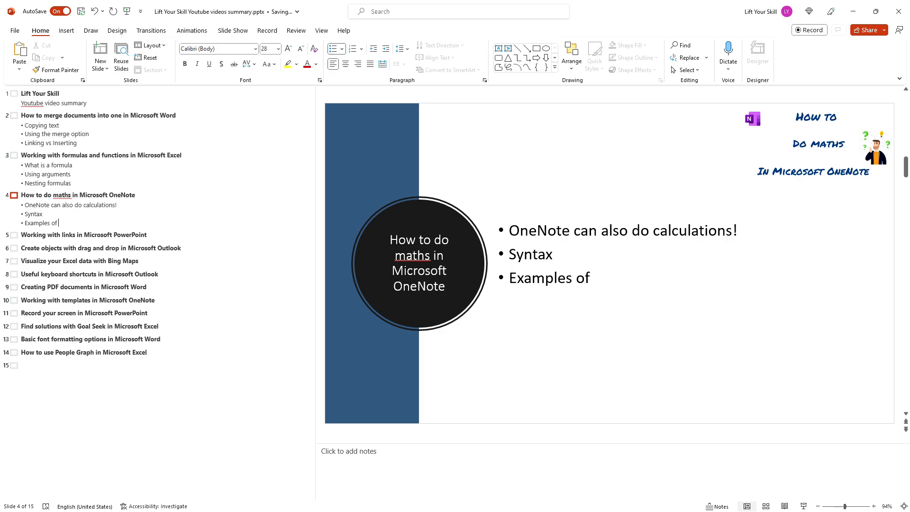
text(formulas)
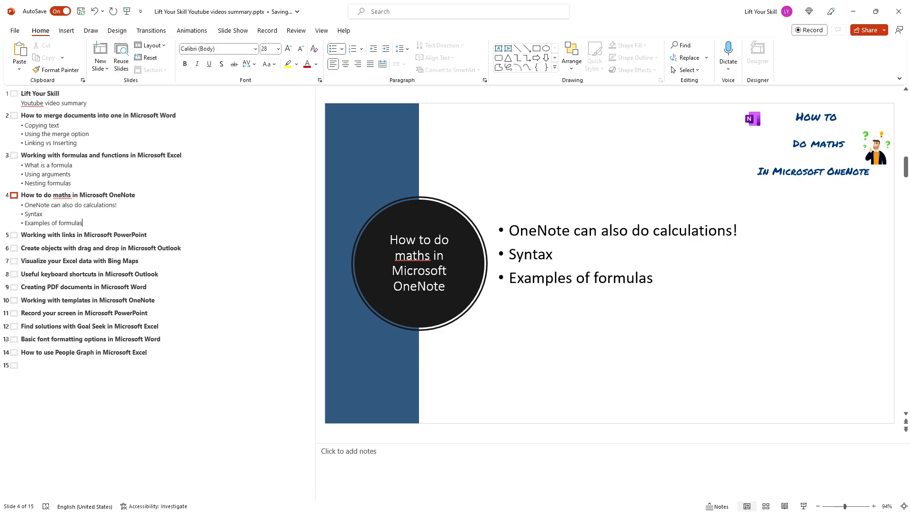
double_click(68, 223)
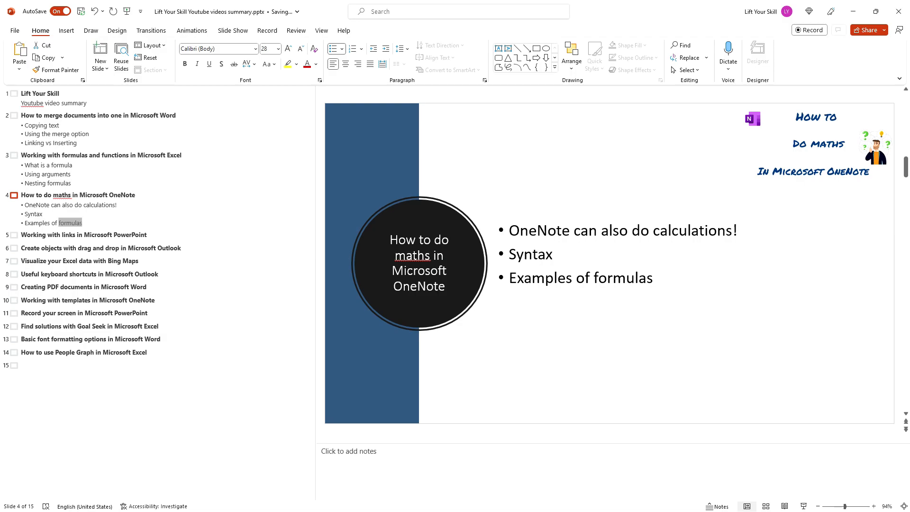
key(Delete)
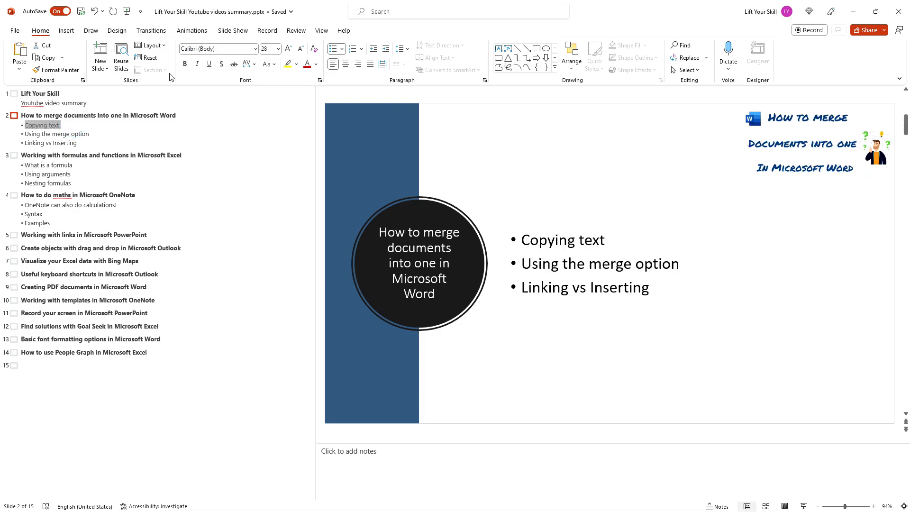
click(185, 64)
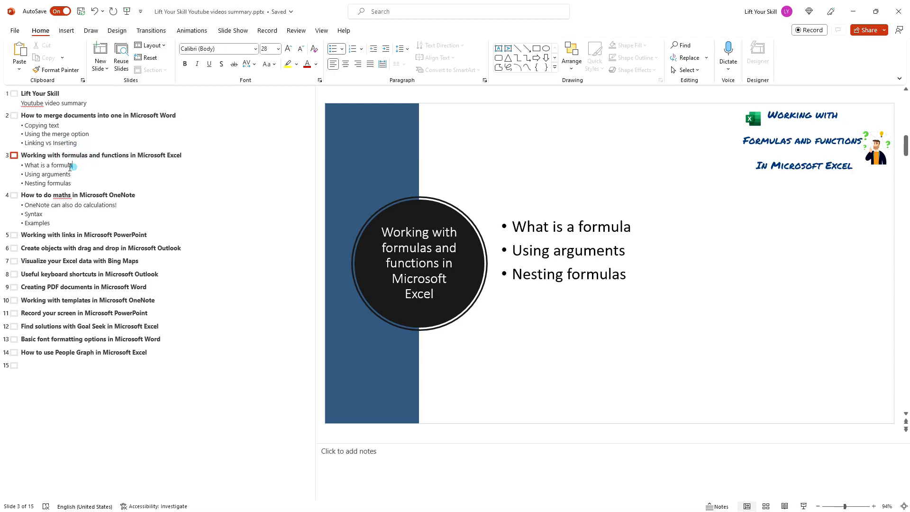
Try the Calibri Light font, then colour slide 3's 'Using arguments' bullet red
click(254, 48)
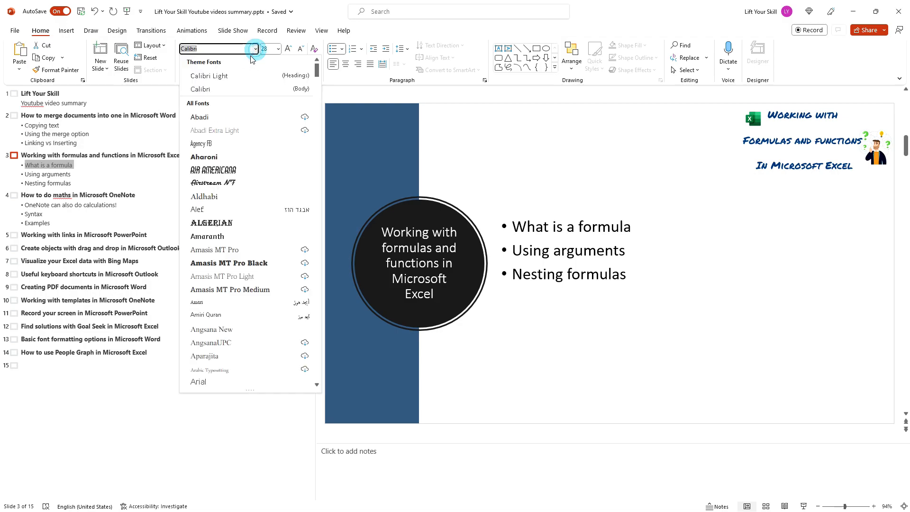
click(209, 75)
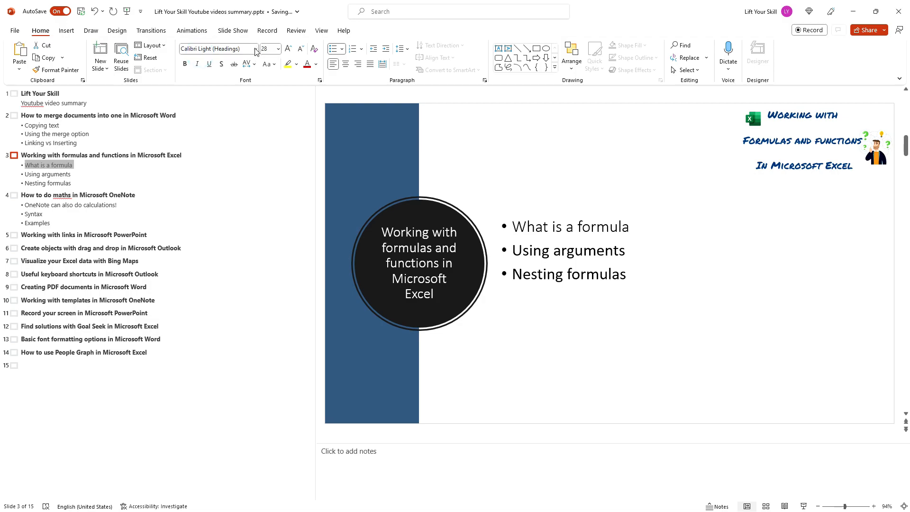
click(254, 48)
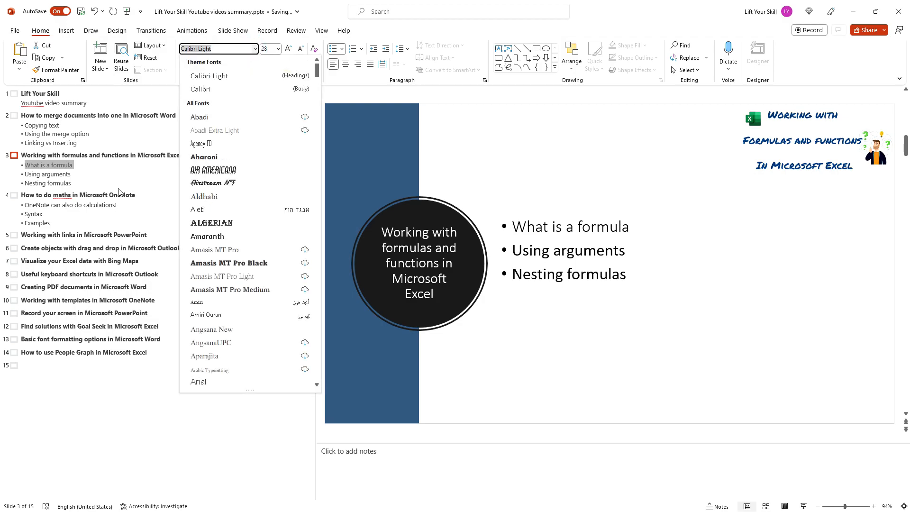
click(71, 174)
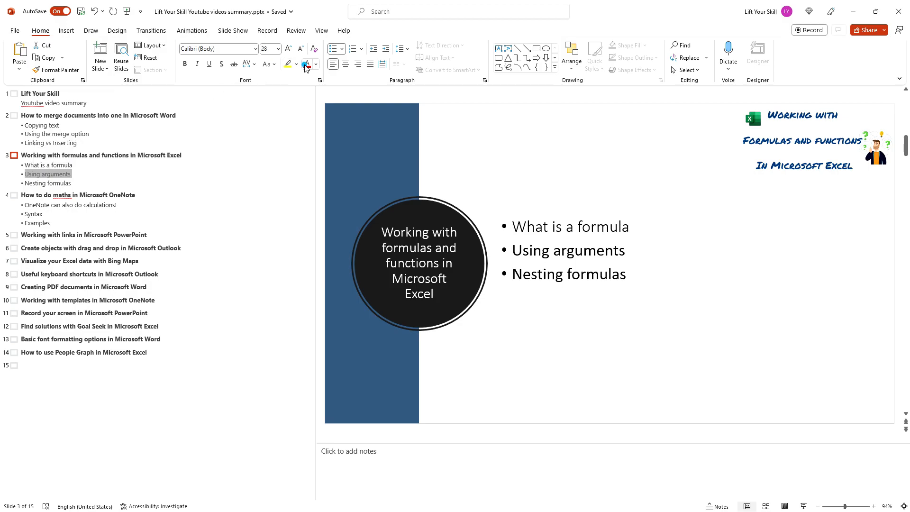
click(288, 64)
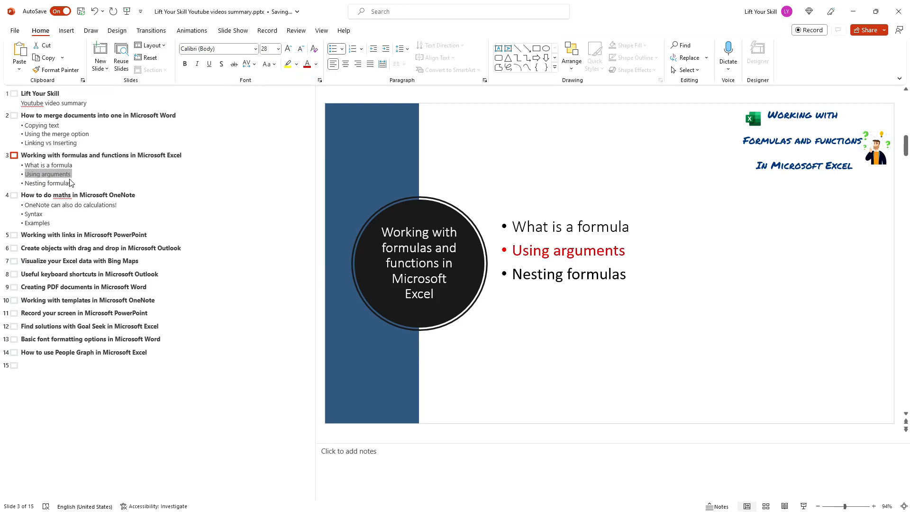
click(48, 176)
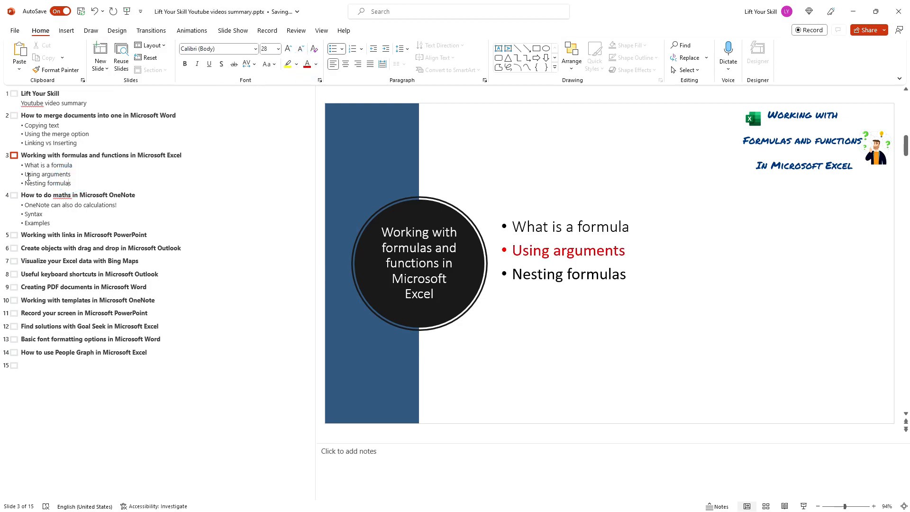
mouse_move(111, 144)
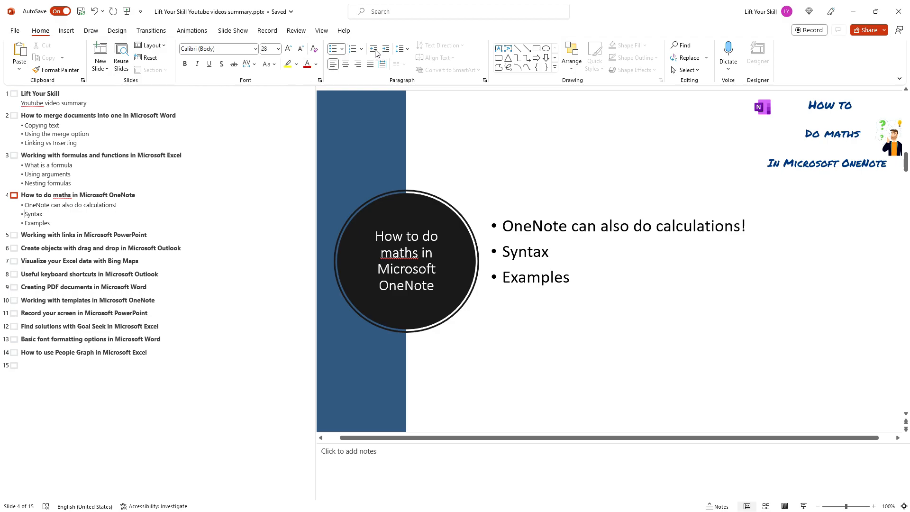
click(386, 49)
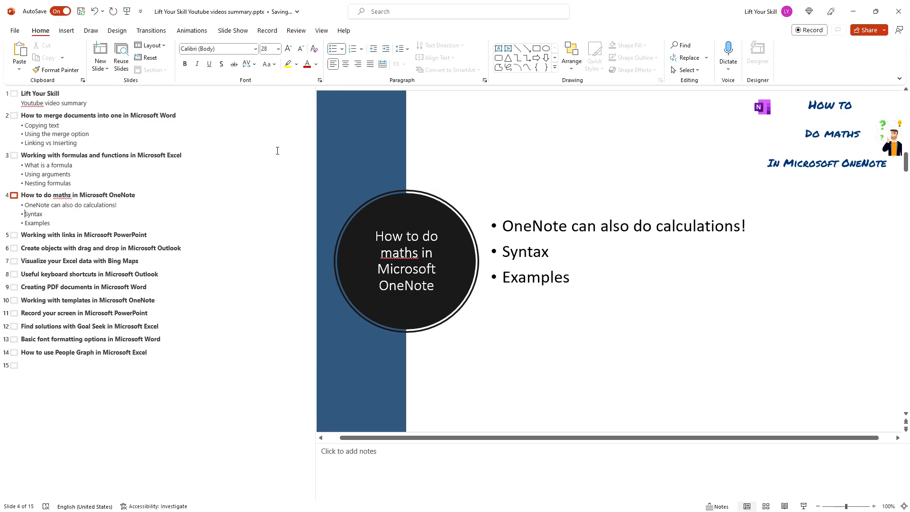
mouse_move(162, 237)
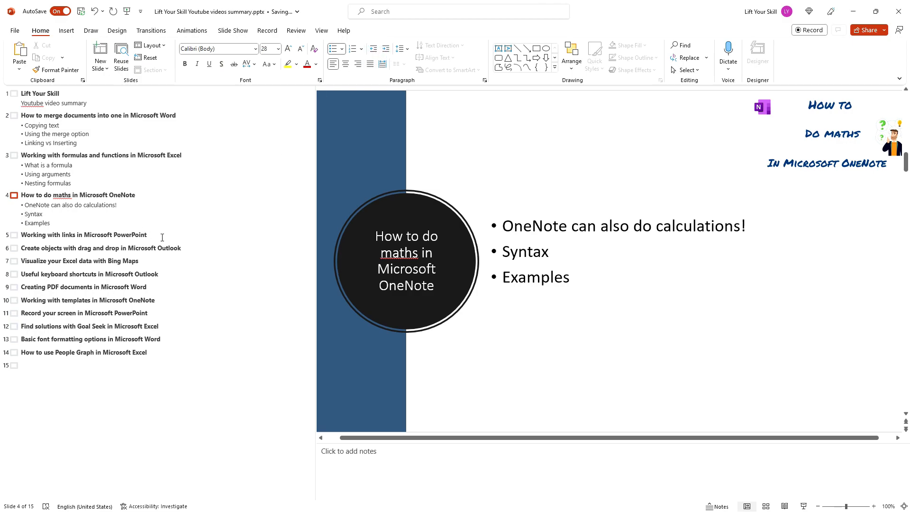
mouse_move(158, 234)
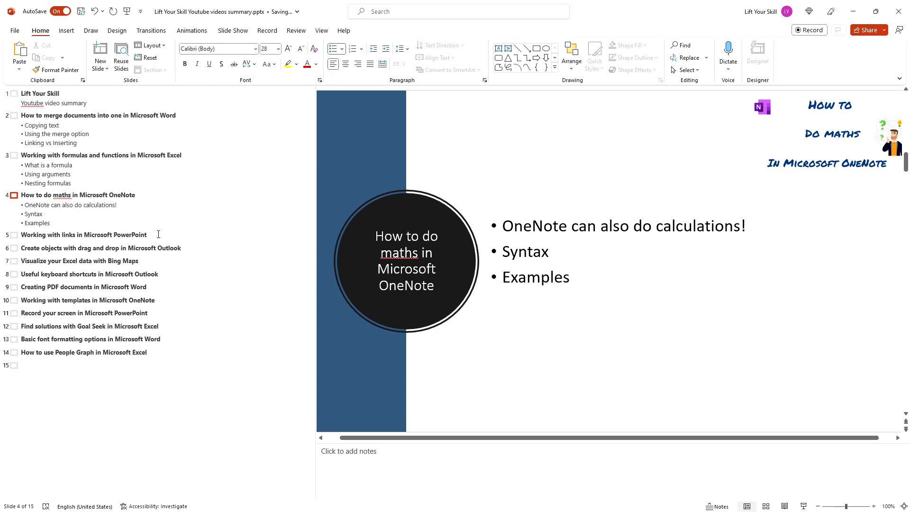
mouse_move(103, 234)
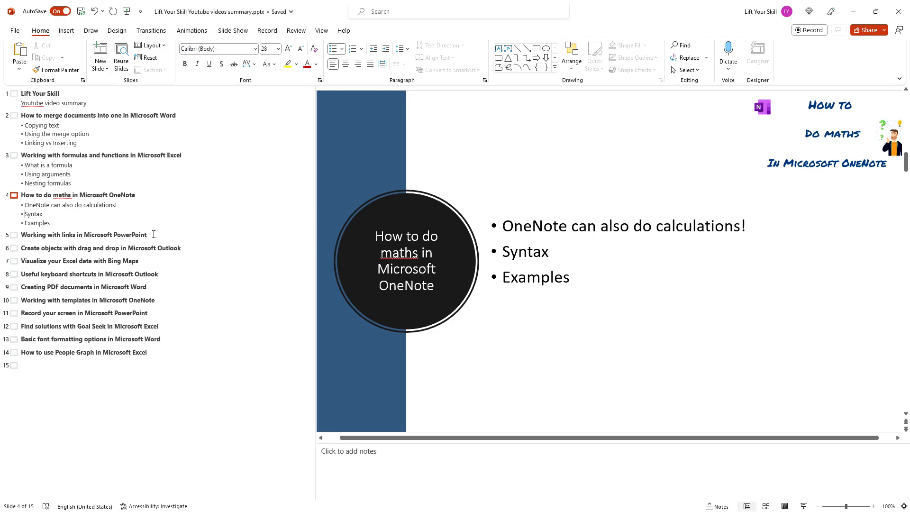
drag(24, 204, 52, 223)
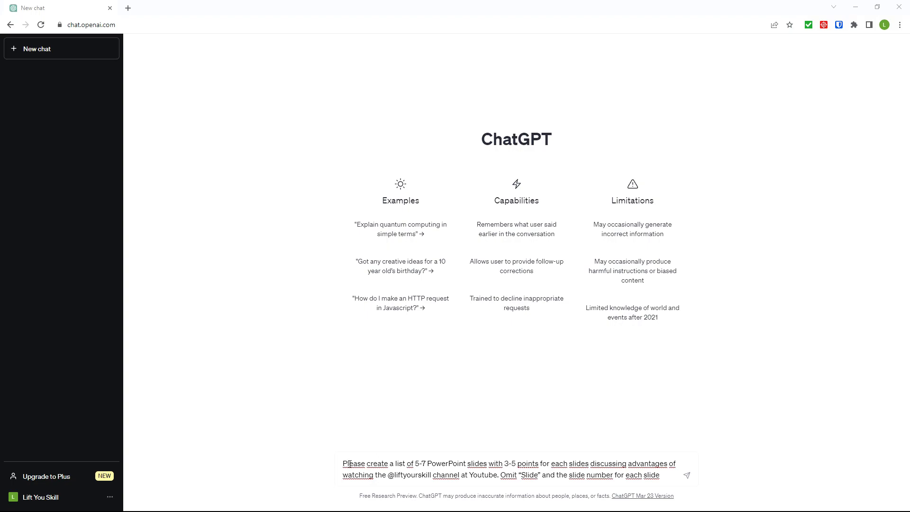
mouse_move(362, 144)
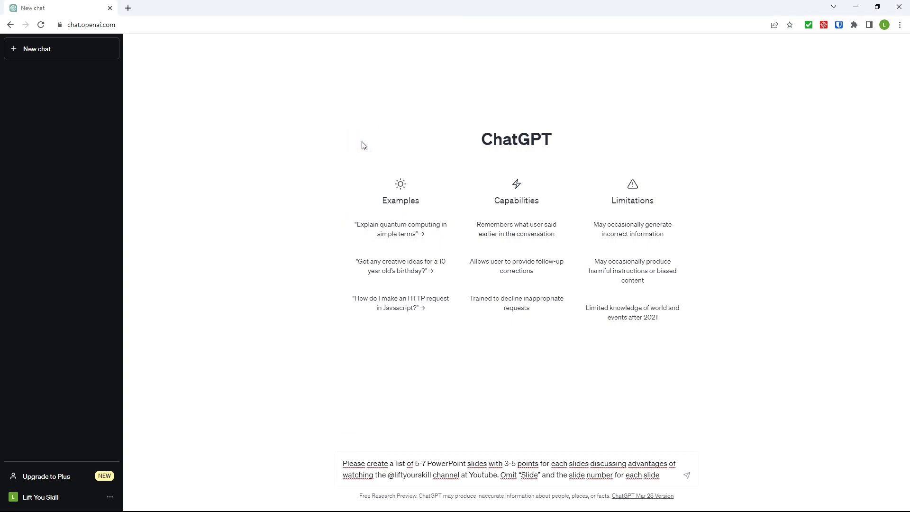
mouse_move(461, 124)
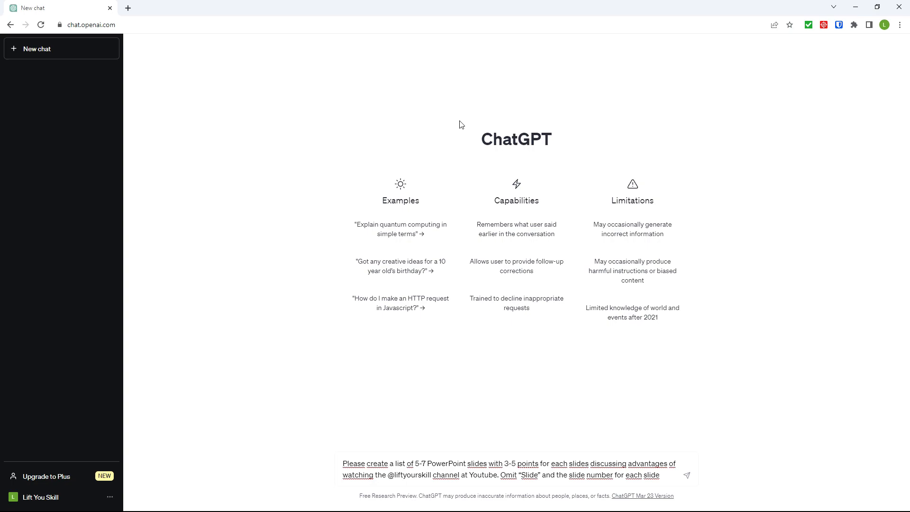
mouse_move(605, 447)
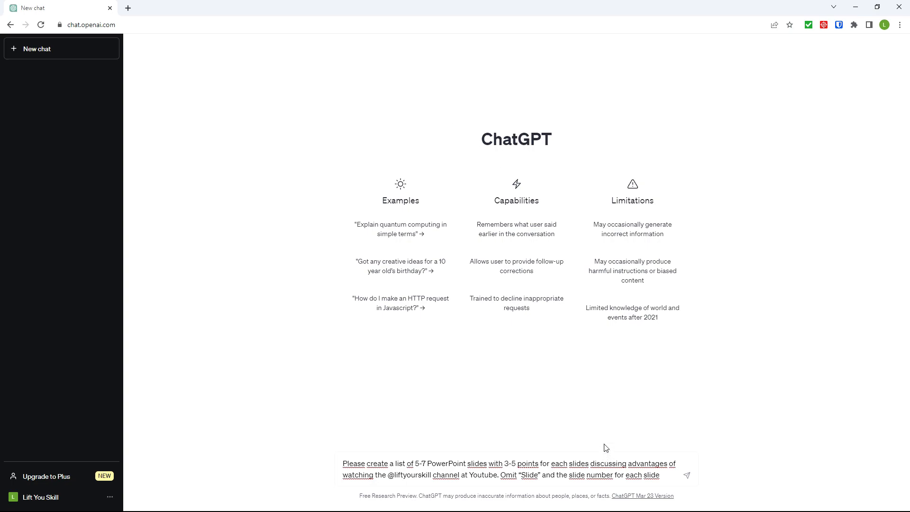
mouse_move(585, 354)
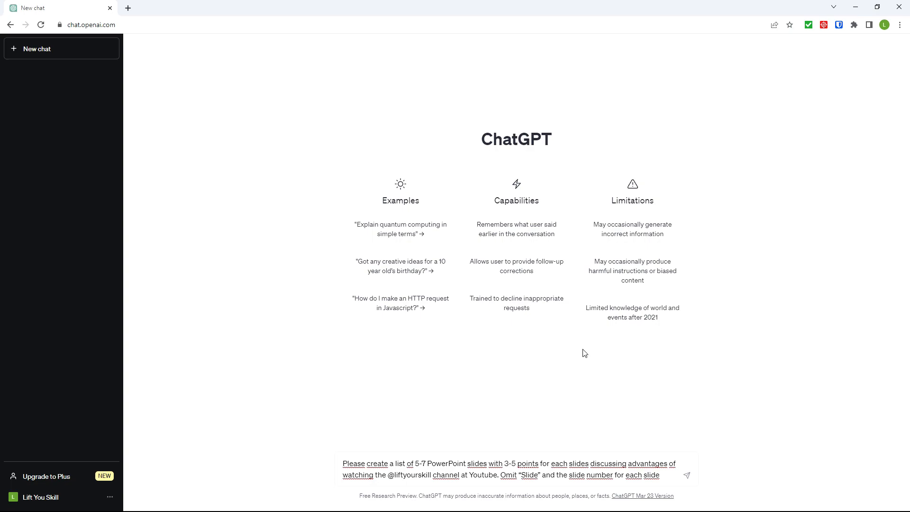
click(367, 464)
text(.)
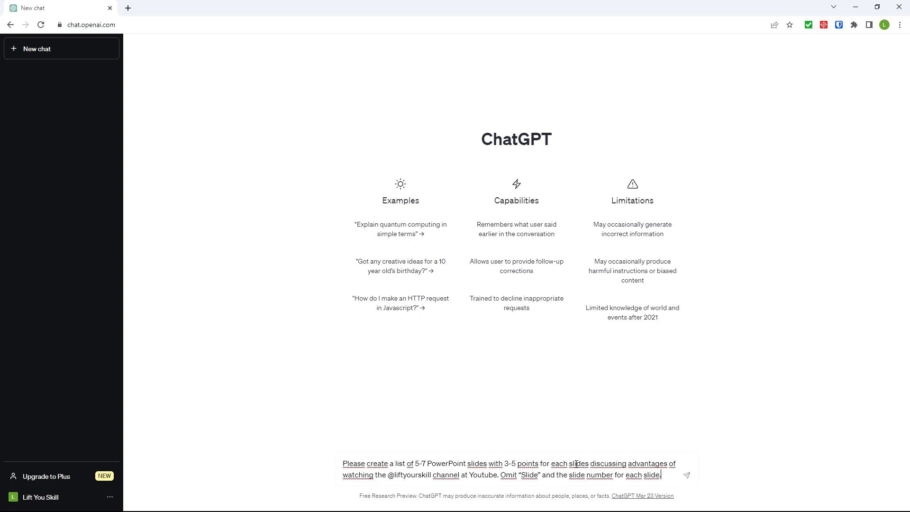
click(686, 475)
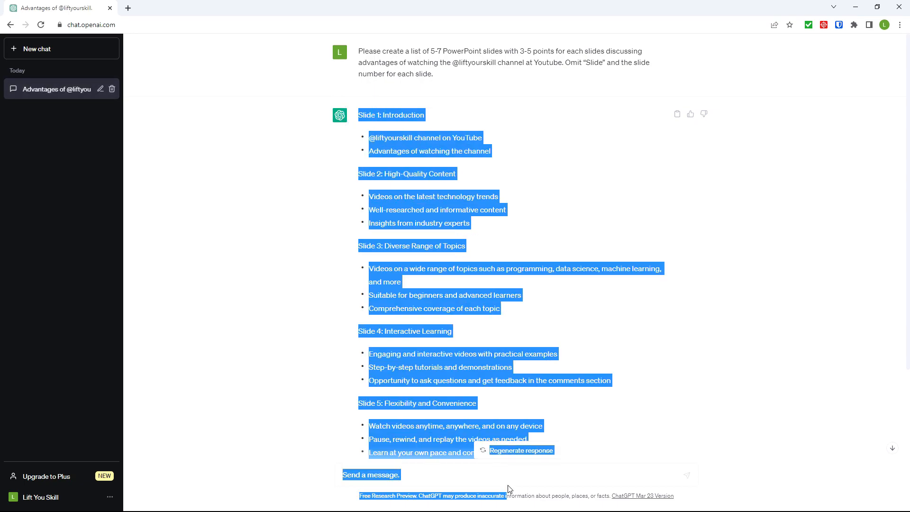
scroll(down, 3)
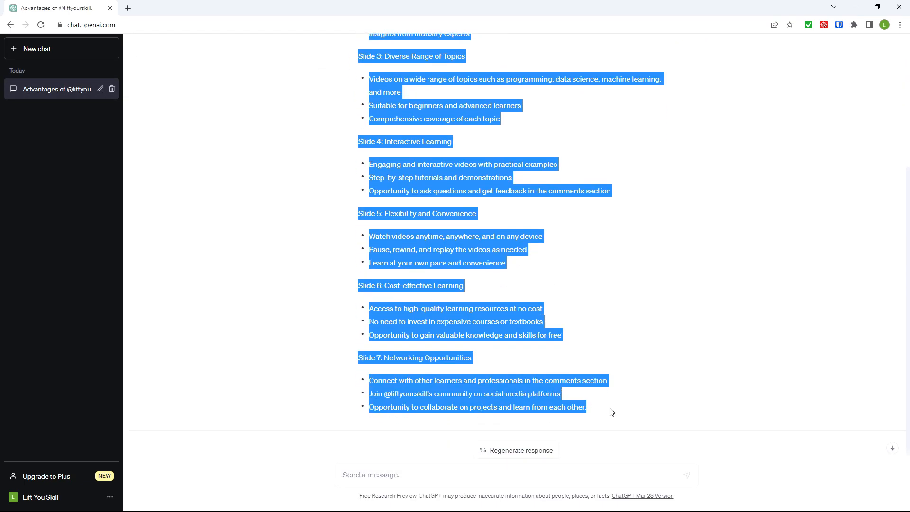
key(alt+tab)
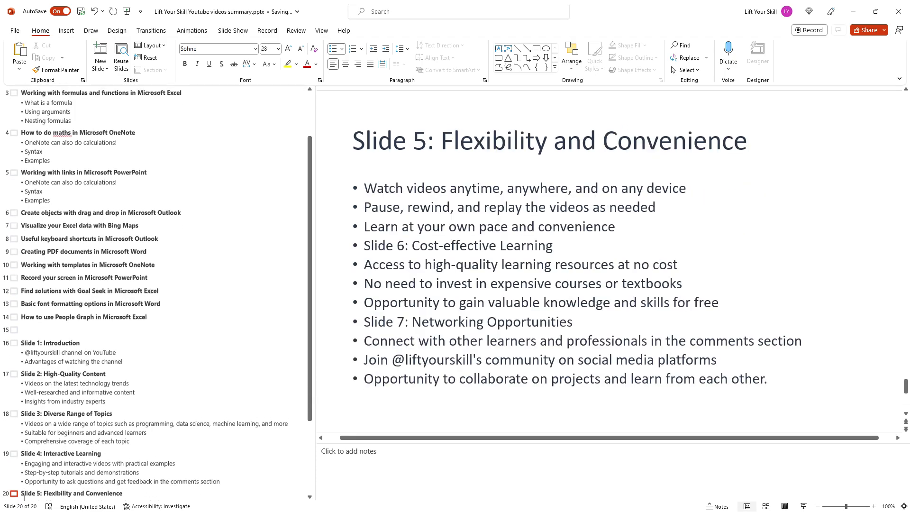
Scroll the outline to review the pasted ChatGPT slides 16–20
scroll(down, 3)
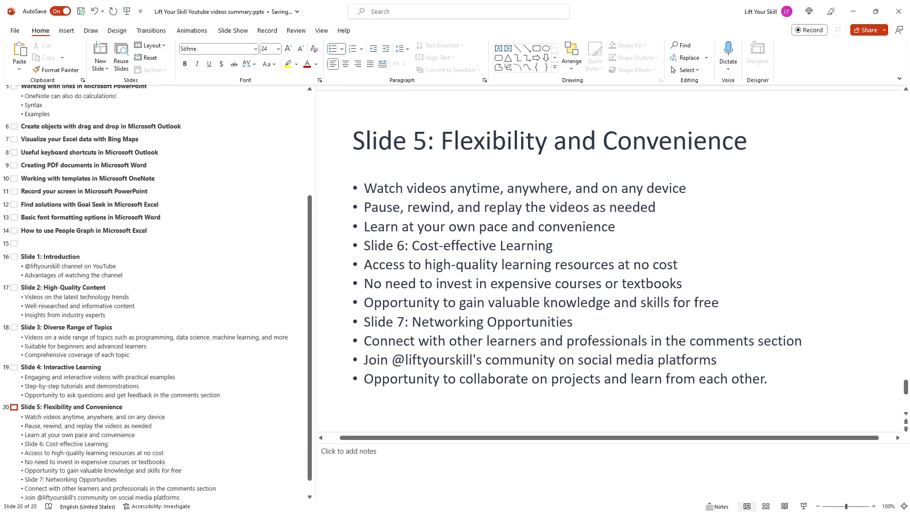